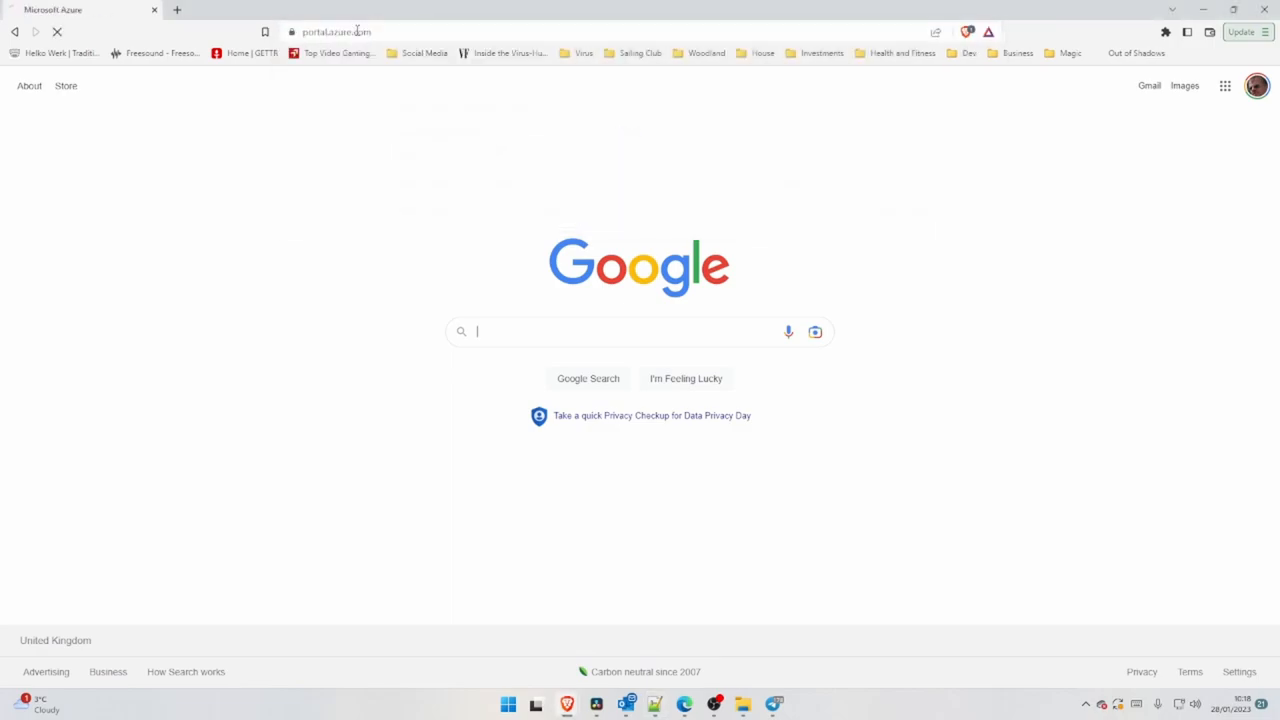
Load portal.azure.com in Brave to reach the Microsoft sign-in approval page.
key("Enter")
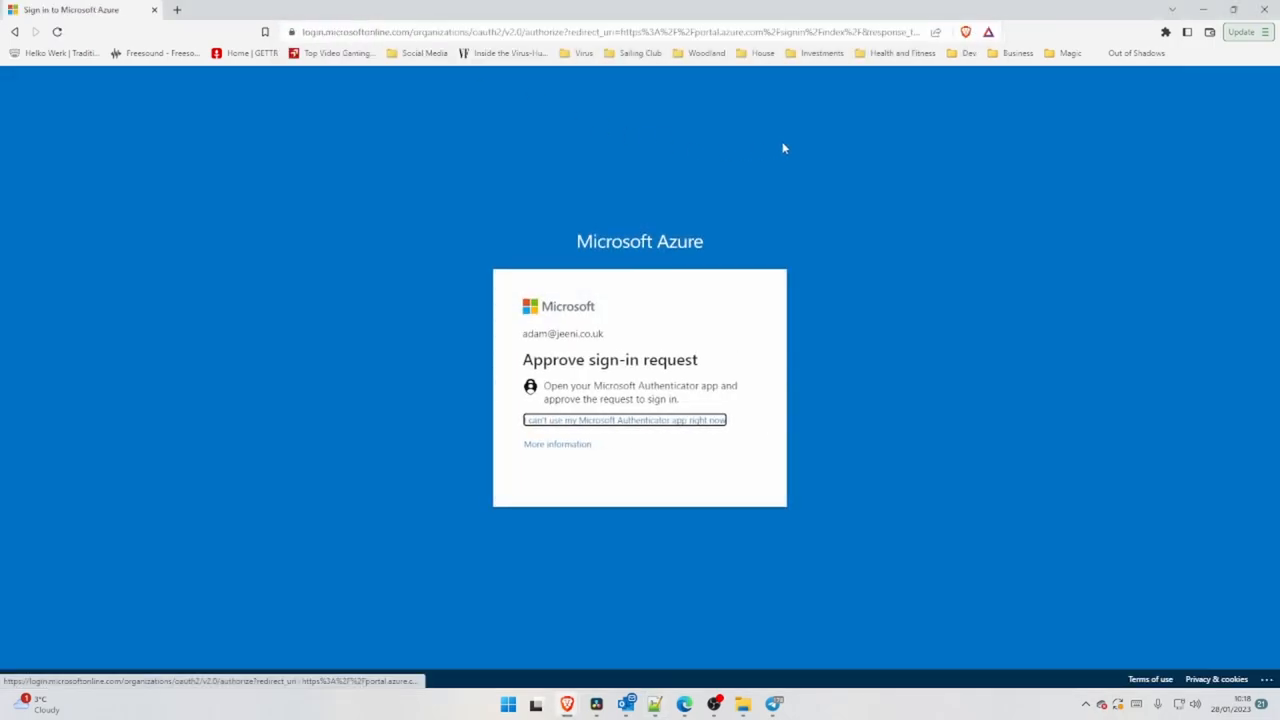
mouse_move(551, 437)
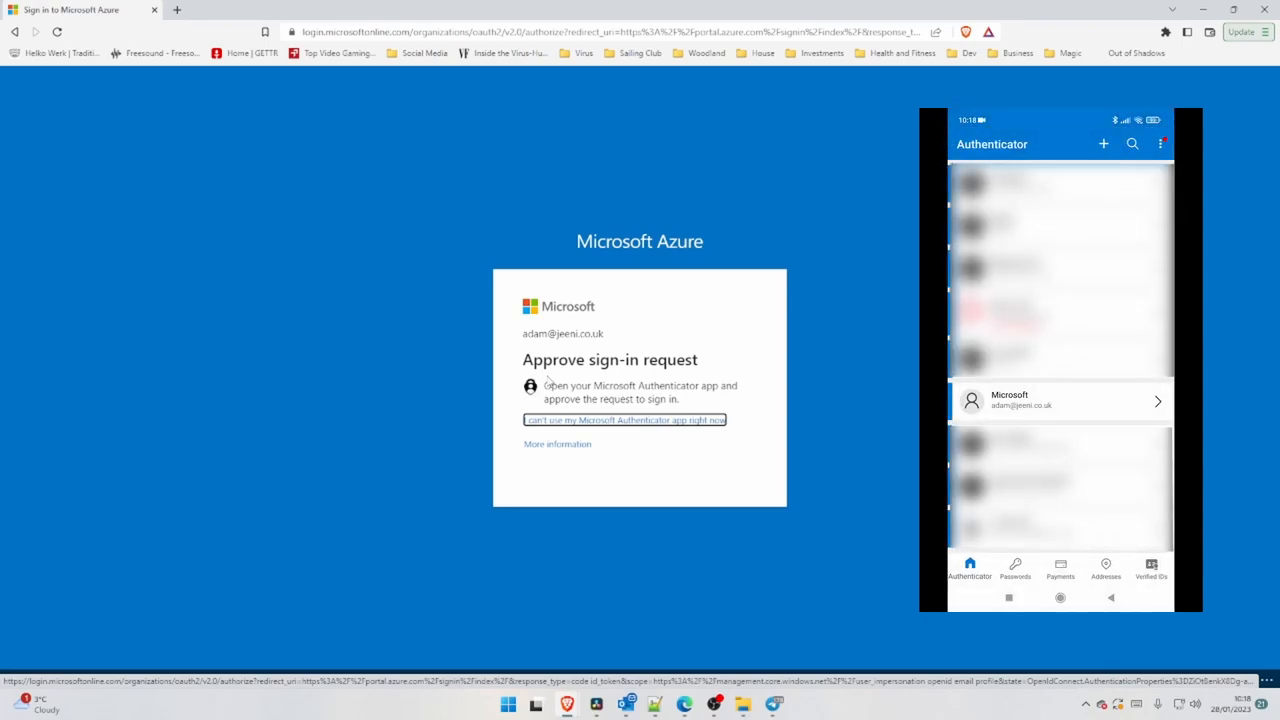
left_click(1060, 400)
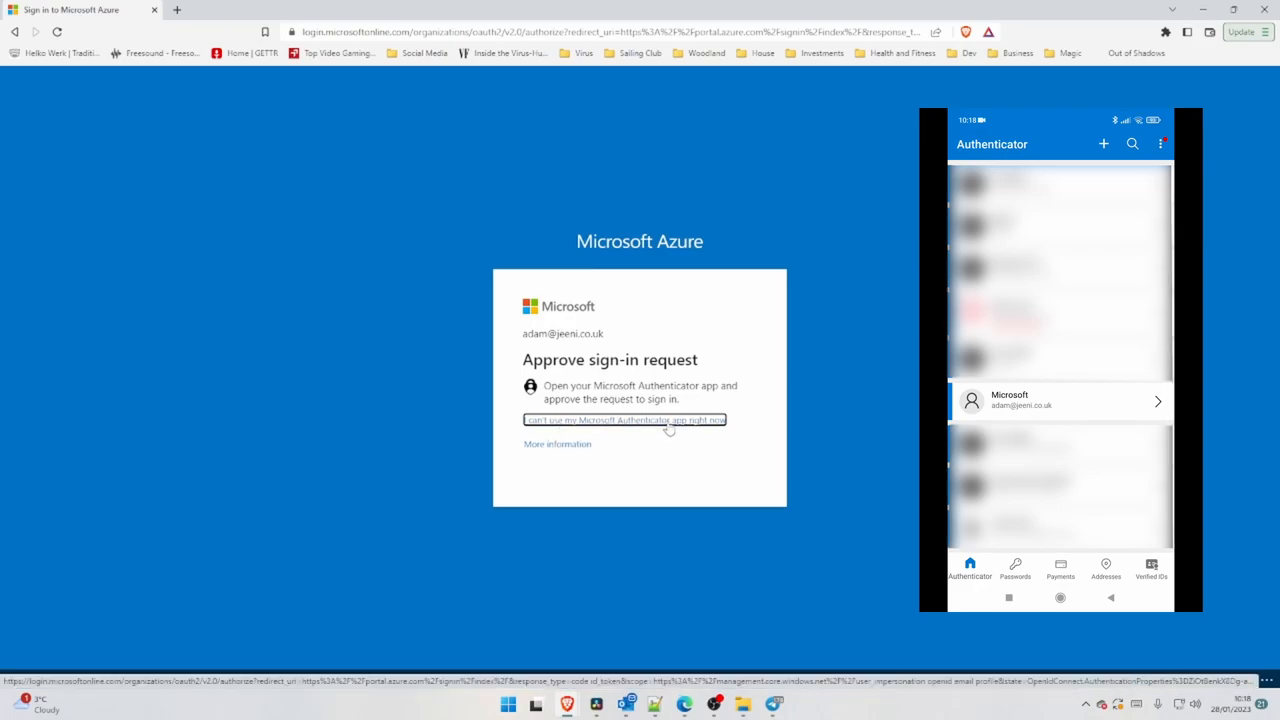
left_click(624, 420)
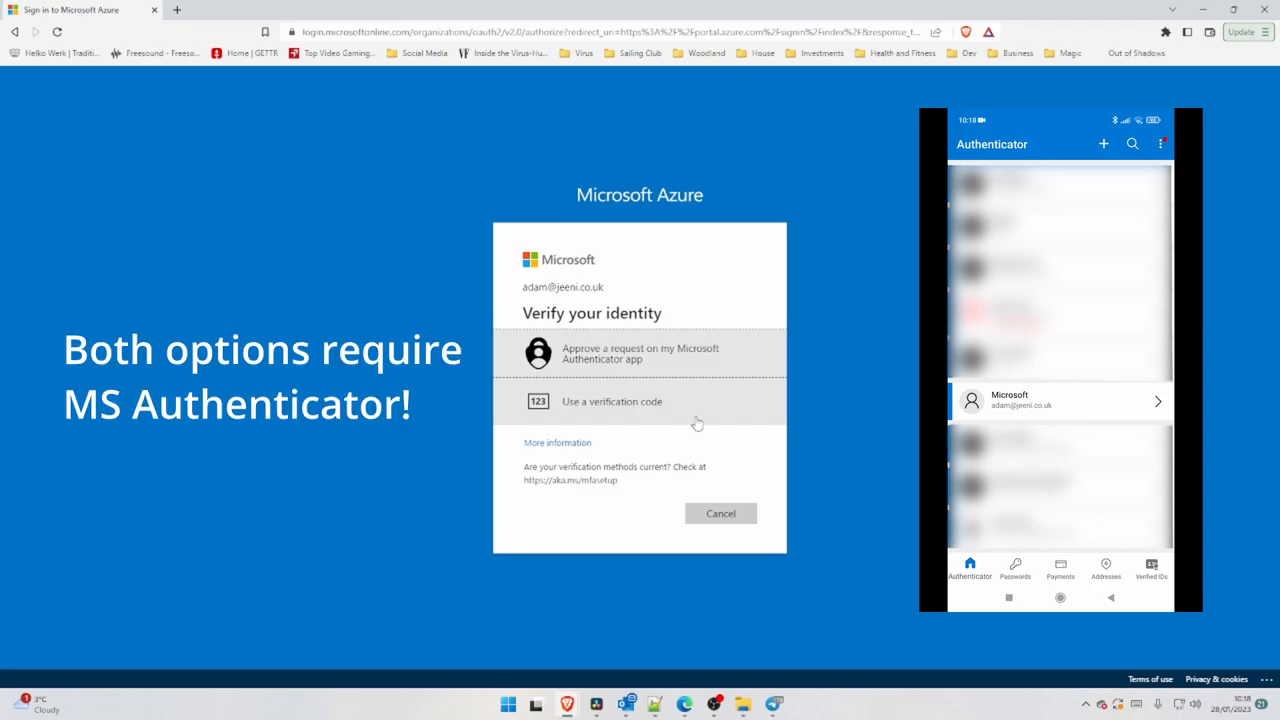
mouse_move(676, 431)
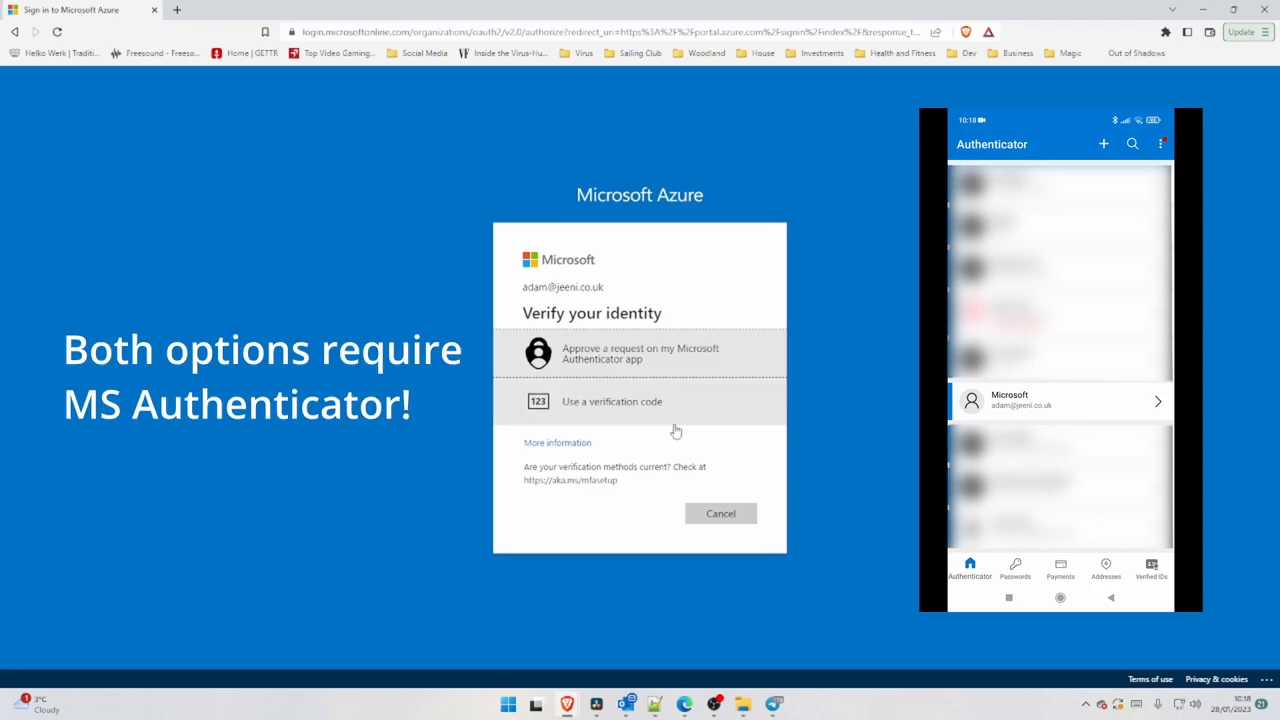
mouse_move(619, 414)
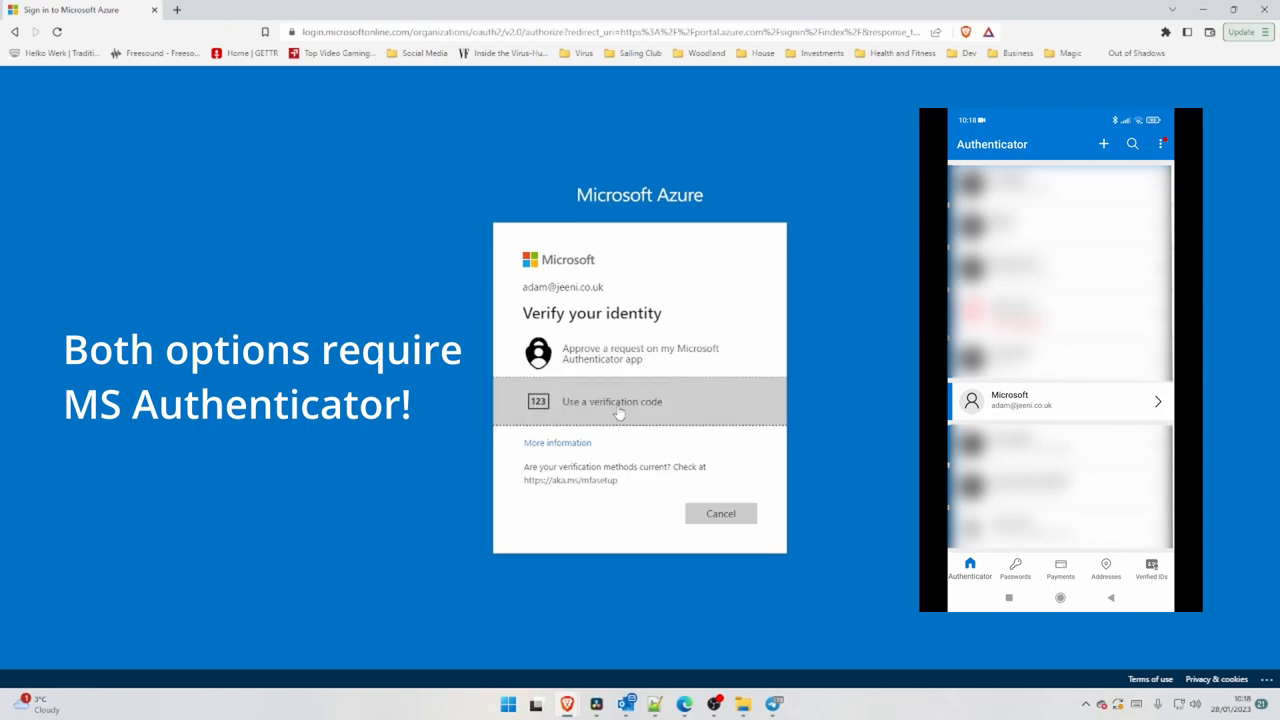
Choose 'Use a verification code' on the Verify your identity page.
left_click(611, 401)
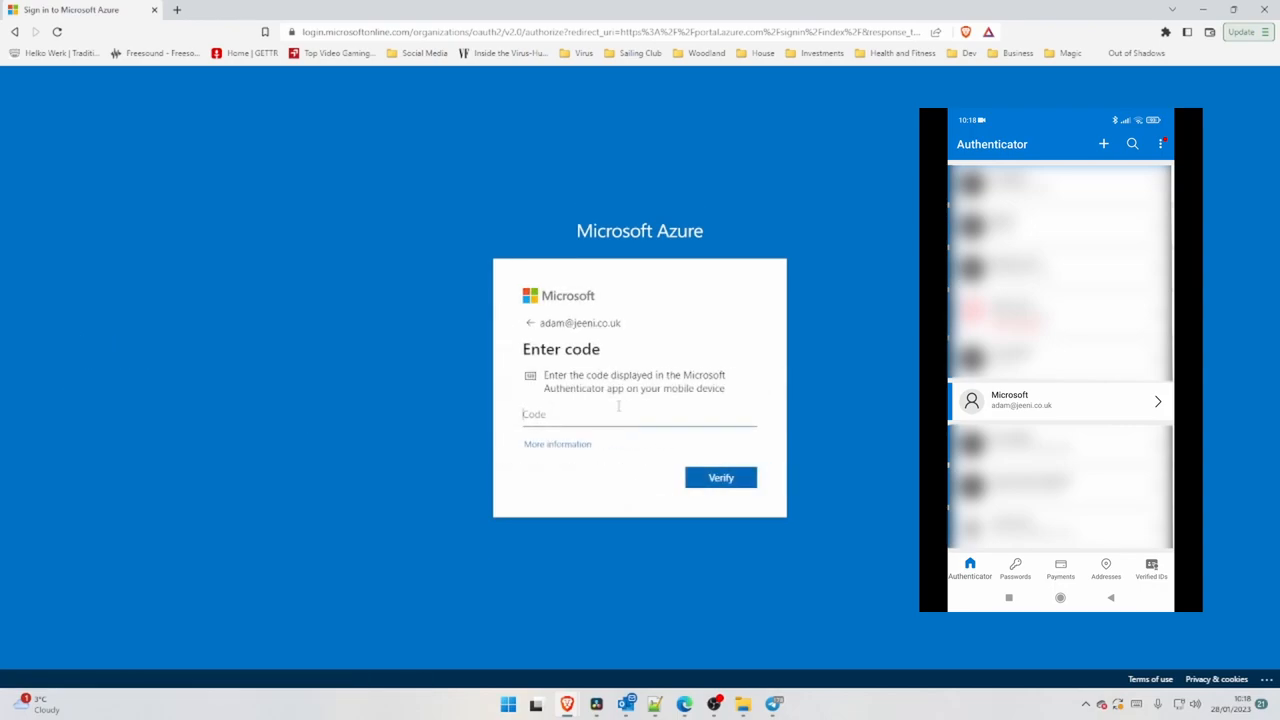
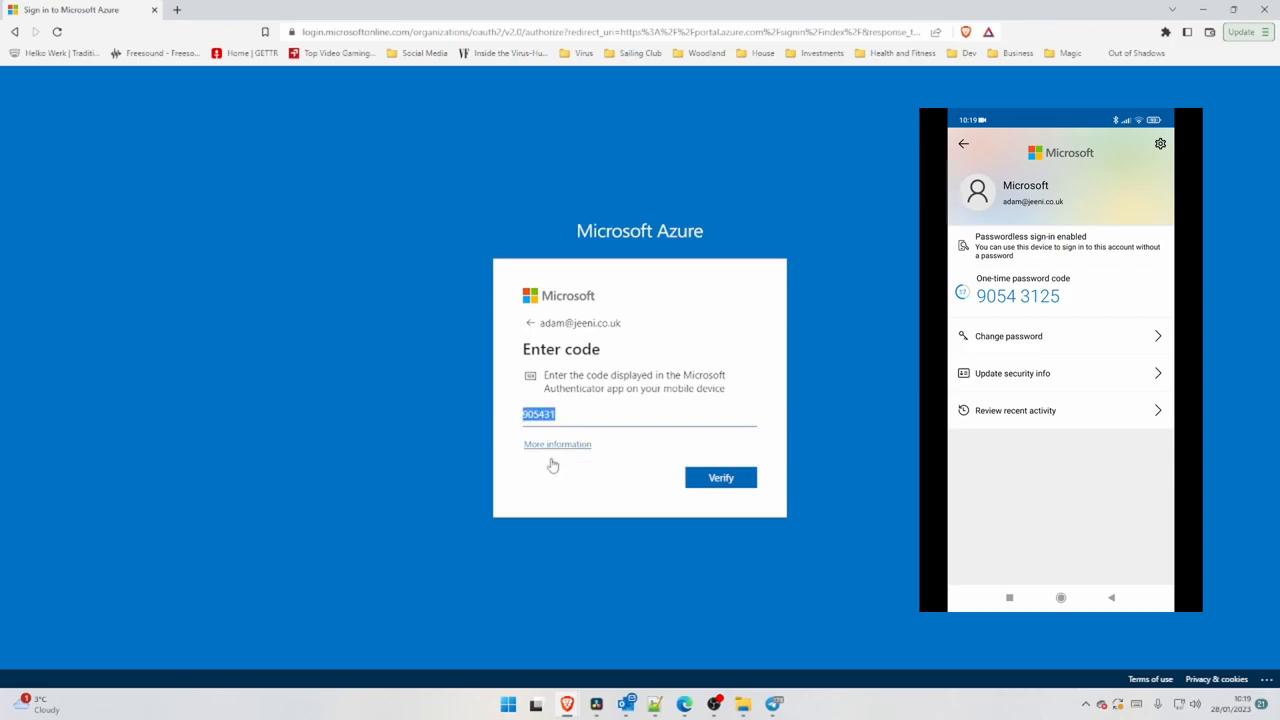
mouse_move(624, 358)
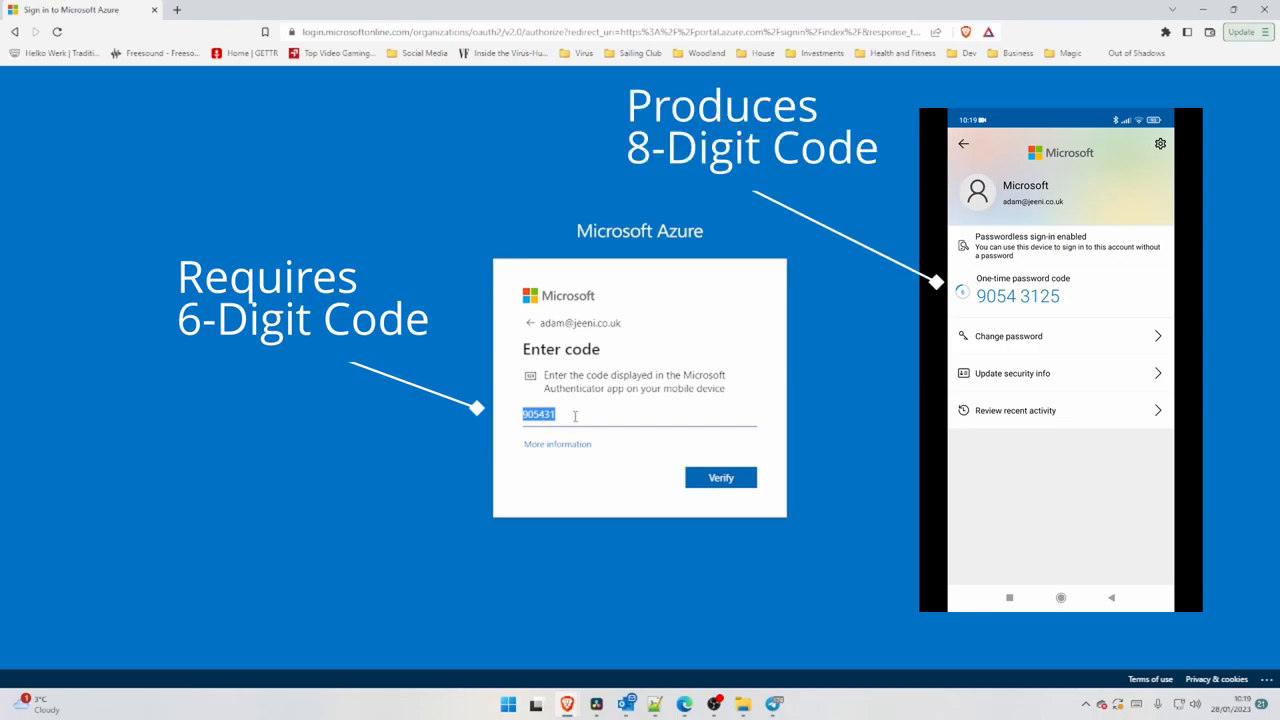
left_click(575, 415)
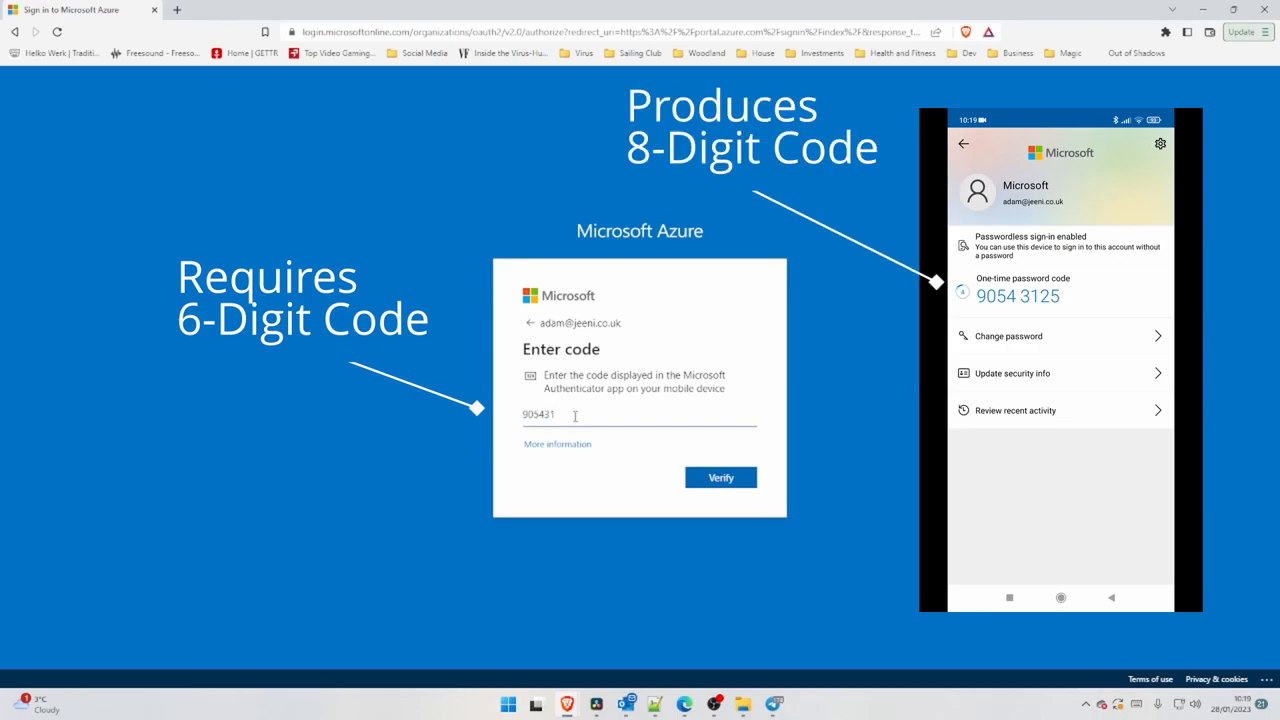
mouse_move(720, 477)
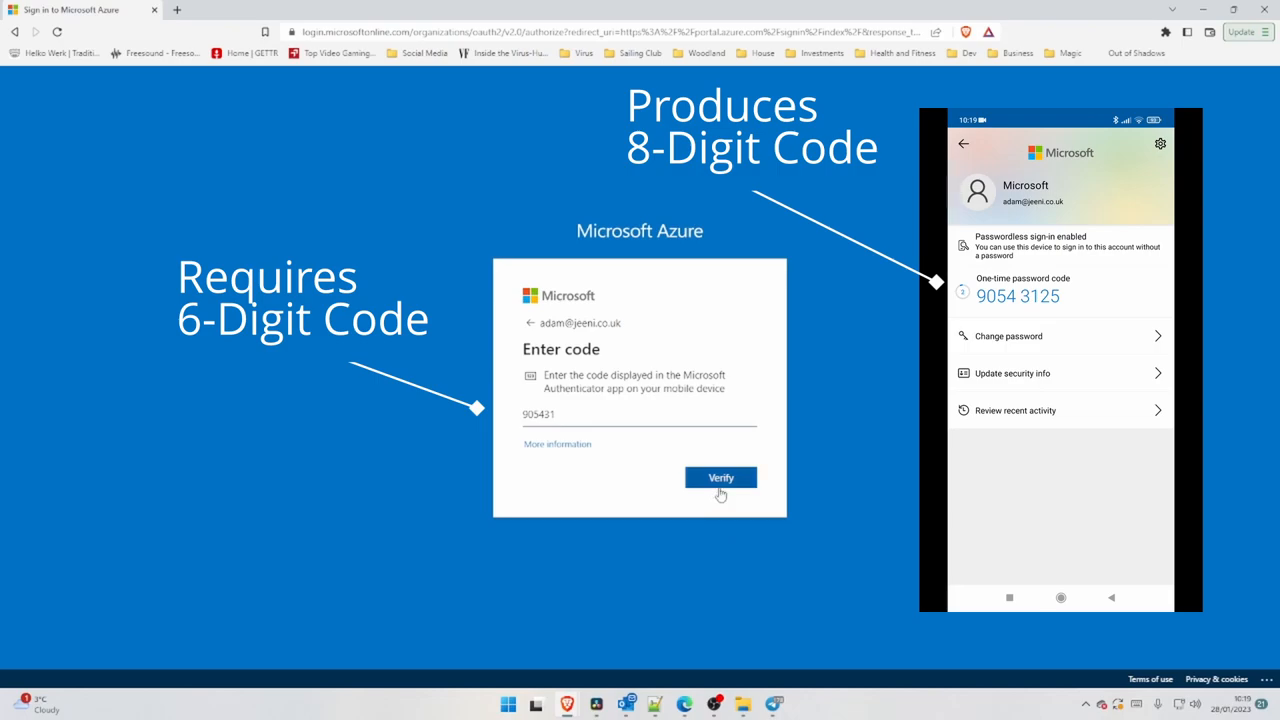
left_click(720, 477)
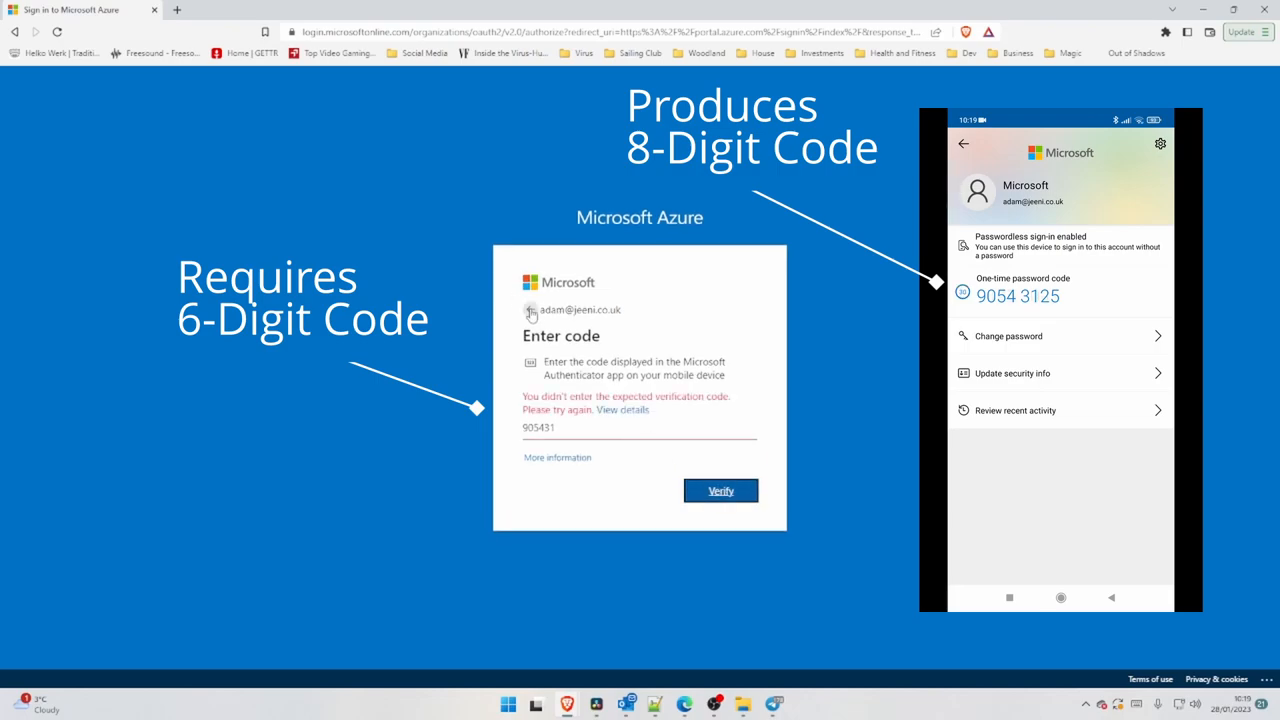